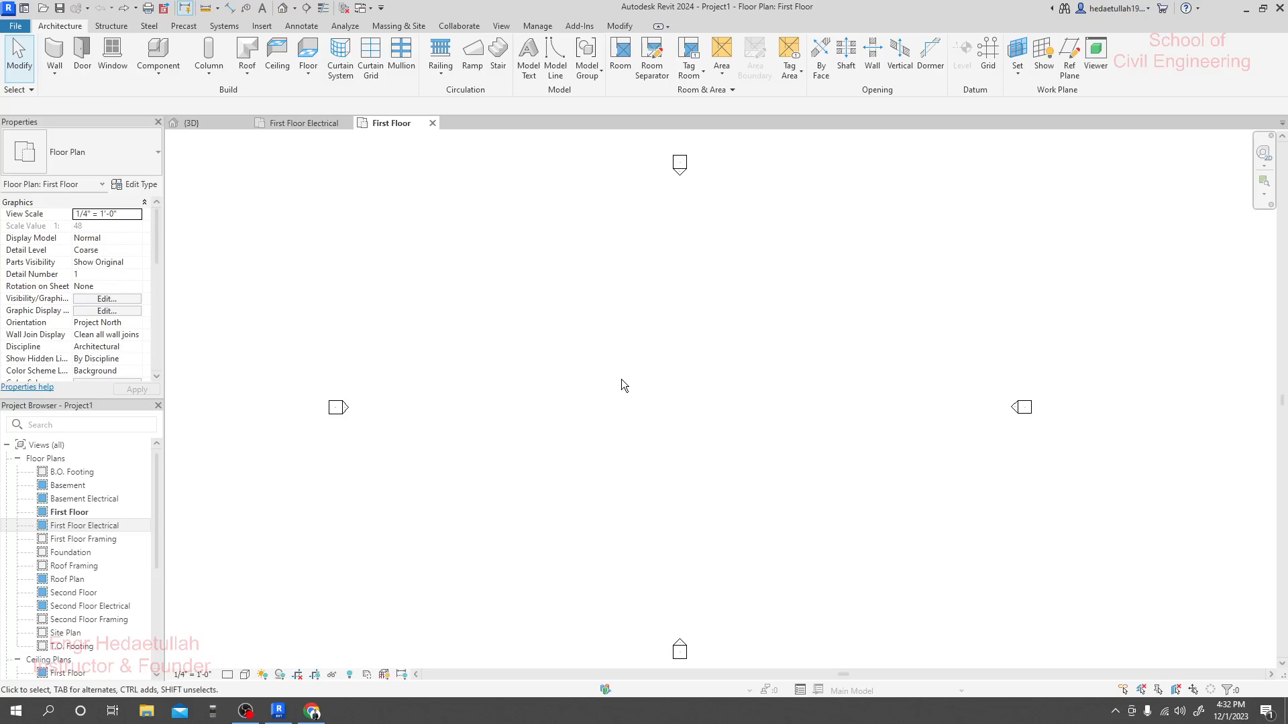
{"action": "mouse_move", "coordinate": [217, 129]}
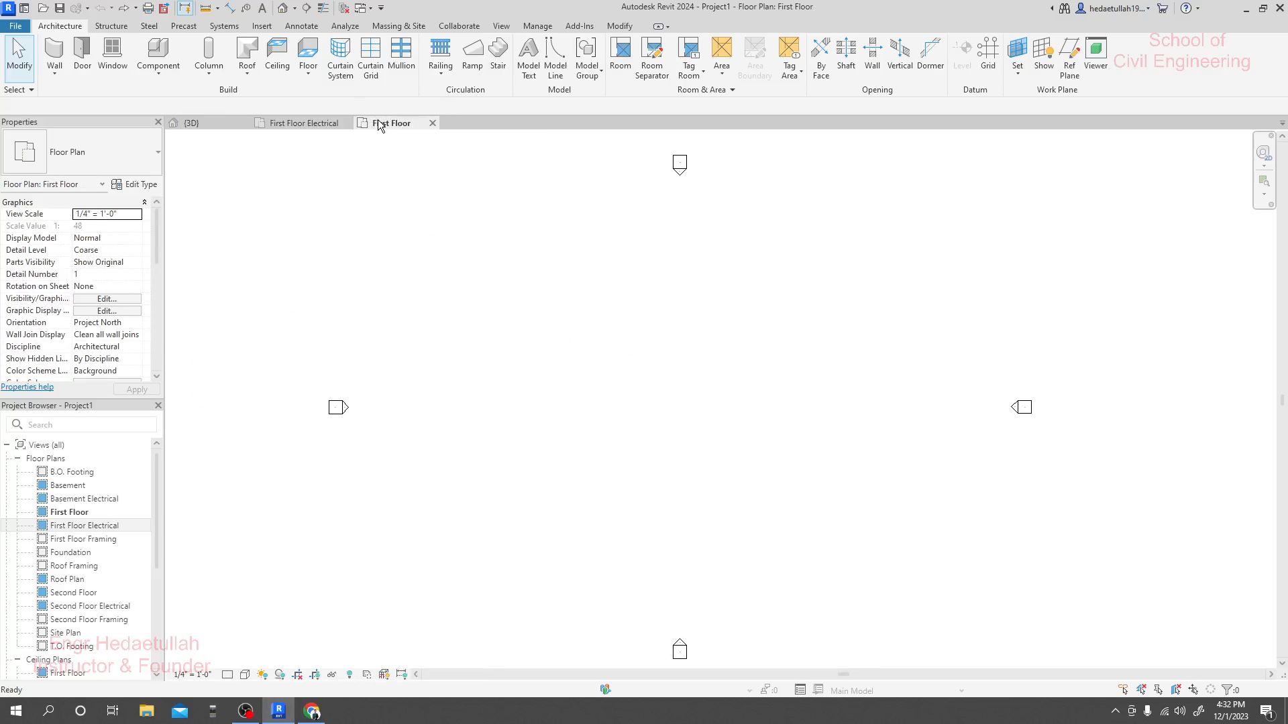
Cycle through the 3D, First Floor and First Floor Electrical view tabs, then show the View ribbon's window commands
{"action": "left_click", "coordinate": [192, 122]}
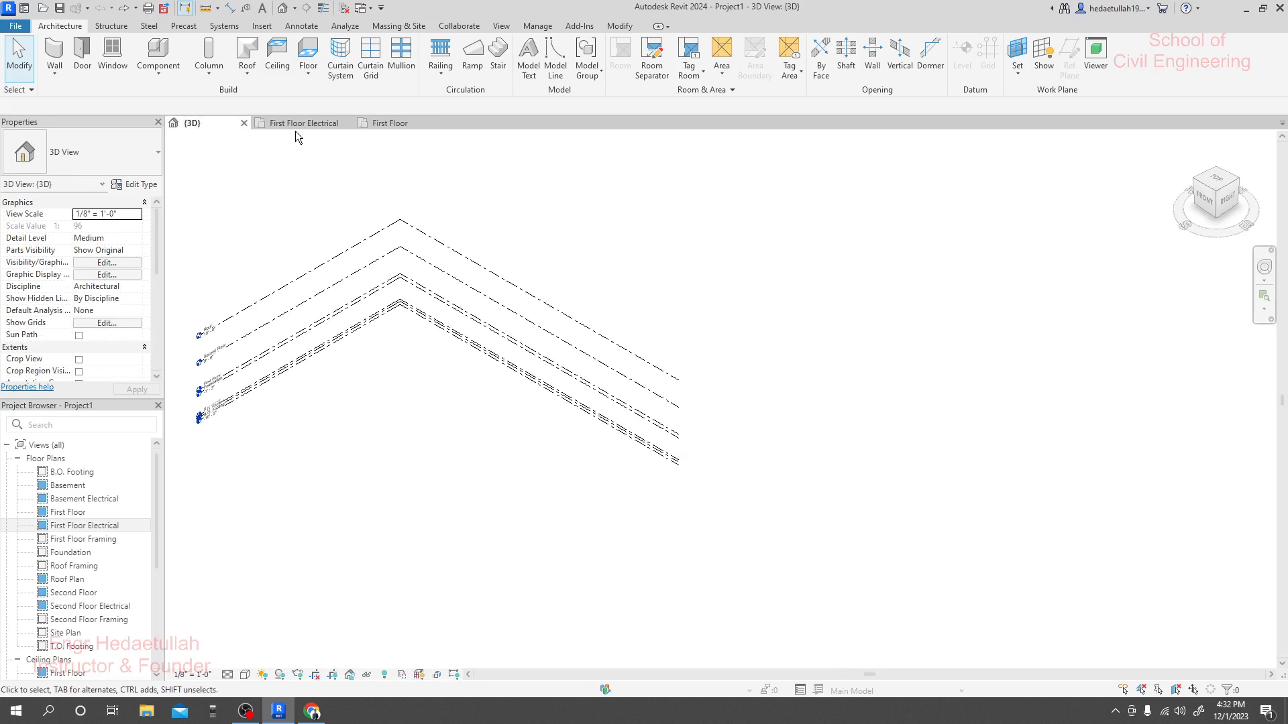
{"action": "left_click", "coordinate": [390, 122]}
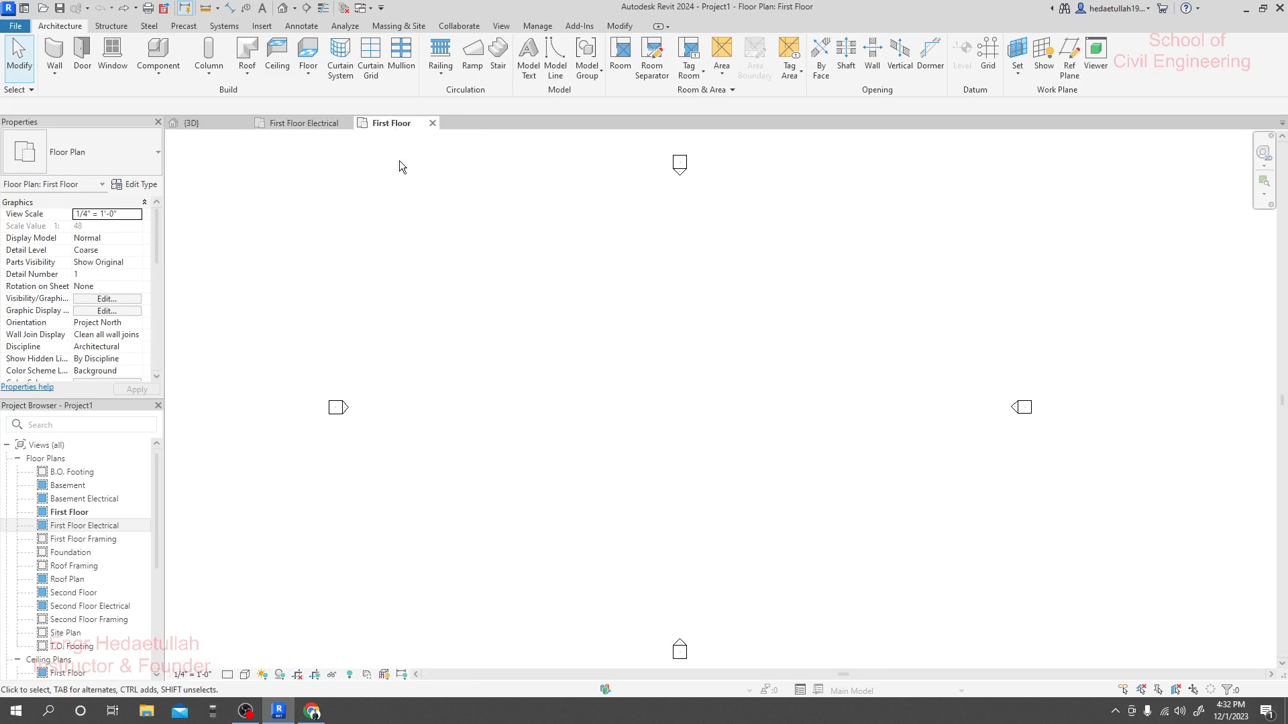
{"action": "mouse_move", "coordinate": [243, 165]}
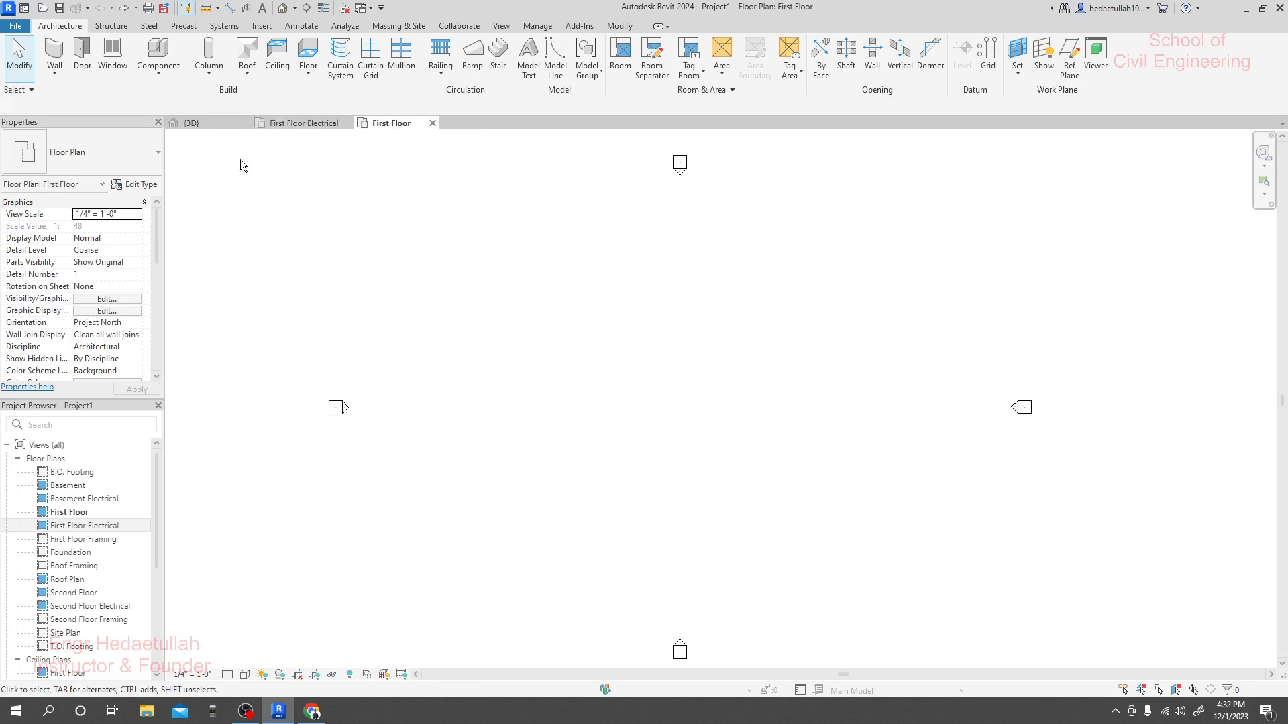
{"action": "left_click", "coordinate": [195, 122]}
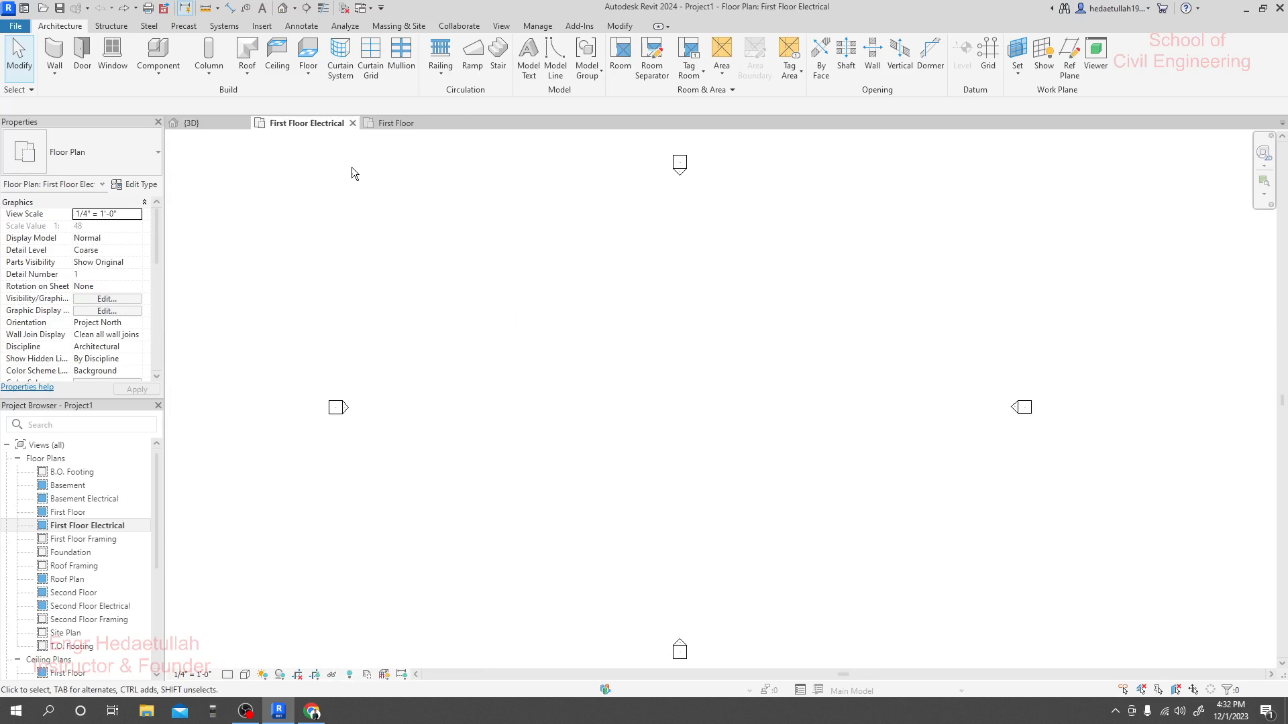
{"action": "mouse_move", "coordinate": [513, 336]}
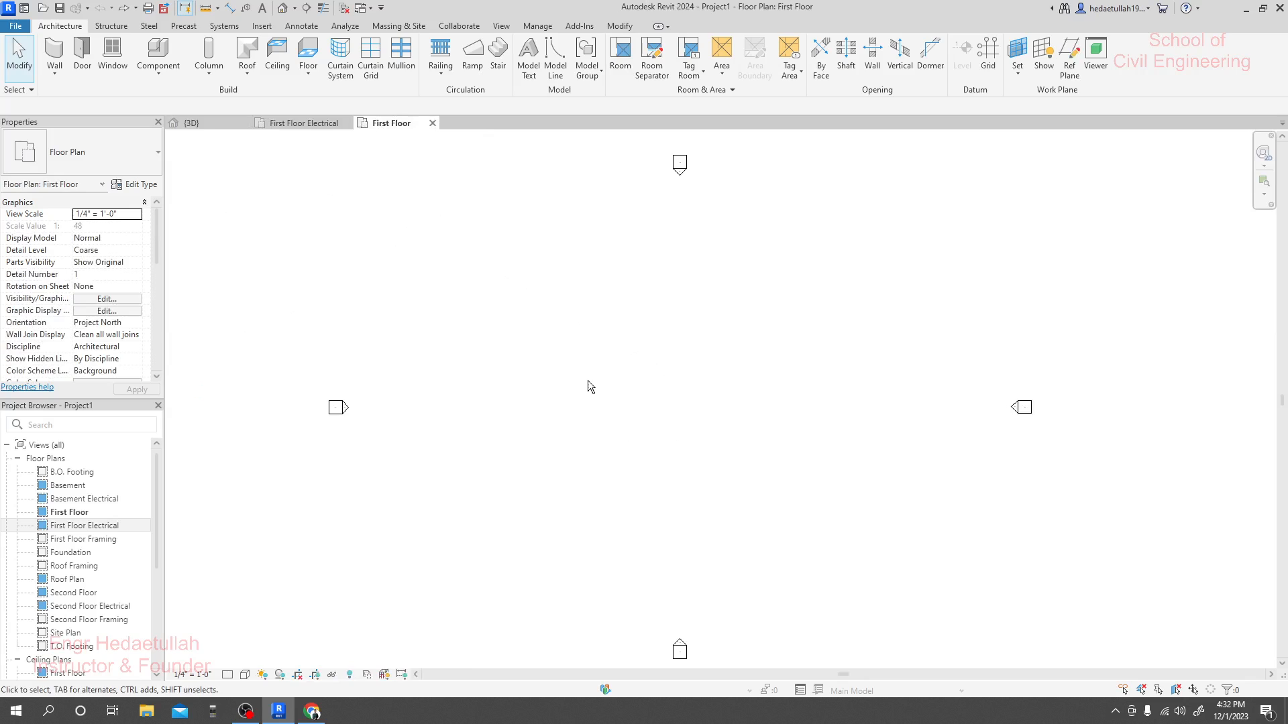
{"action": "mouse_move", "coordinate": [696, 346]}
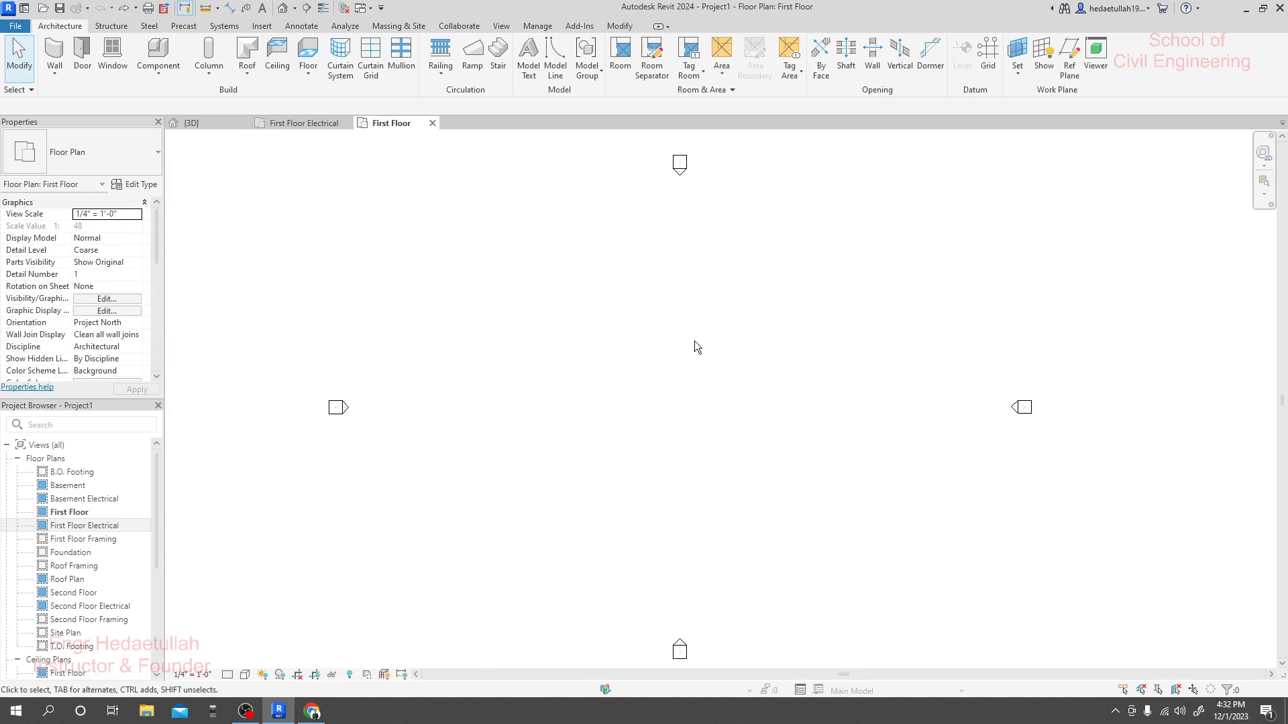
{"action": "mouse_move", "coordinate": [680, 408]}
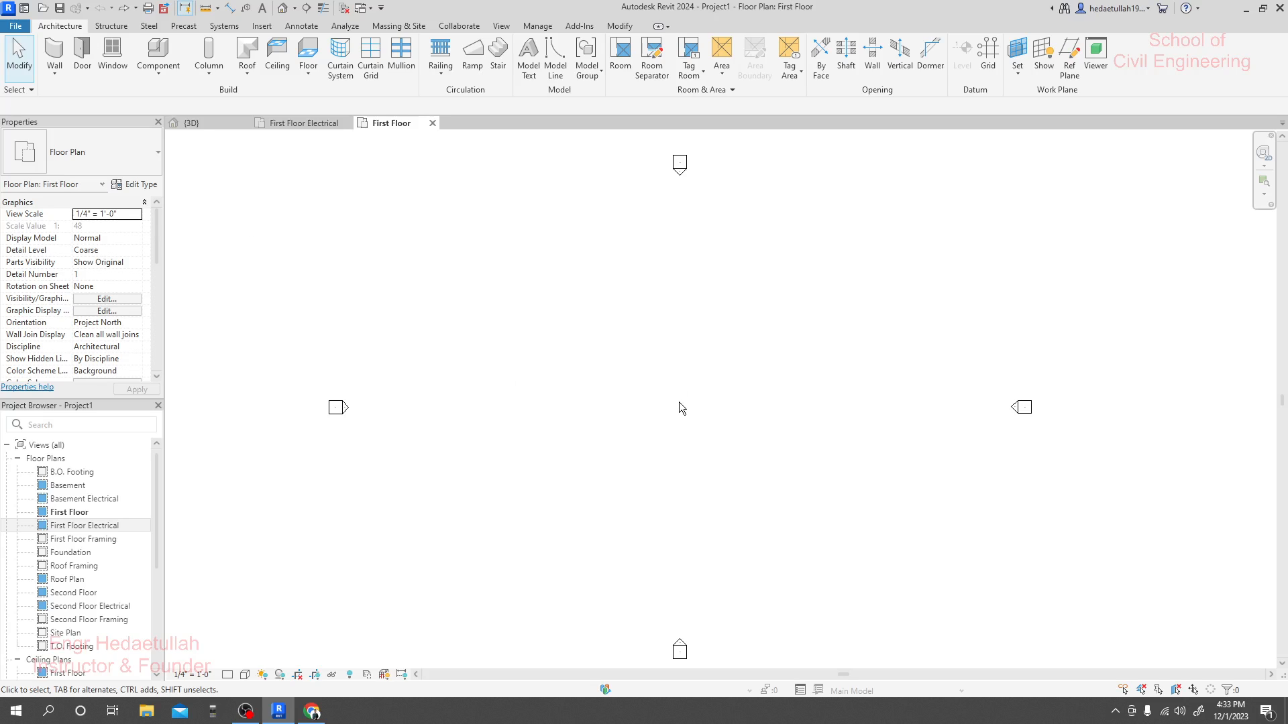
{"action": "mouse_move", "coordinate": [690, 386]}
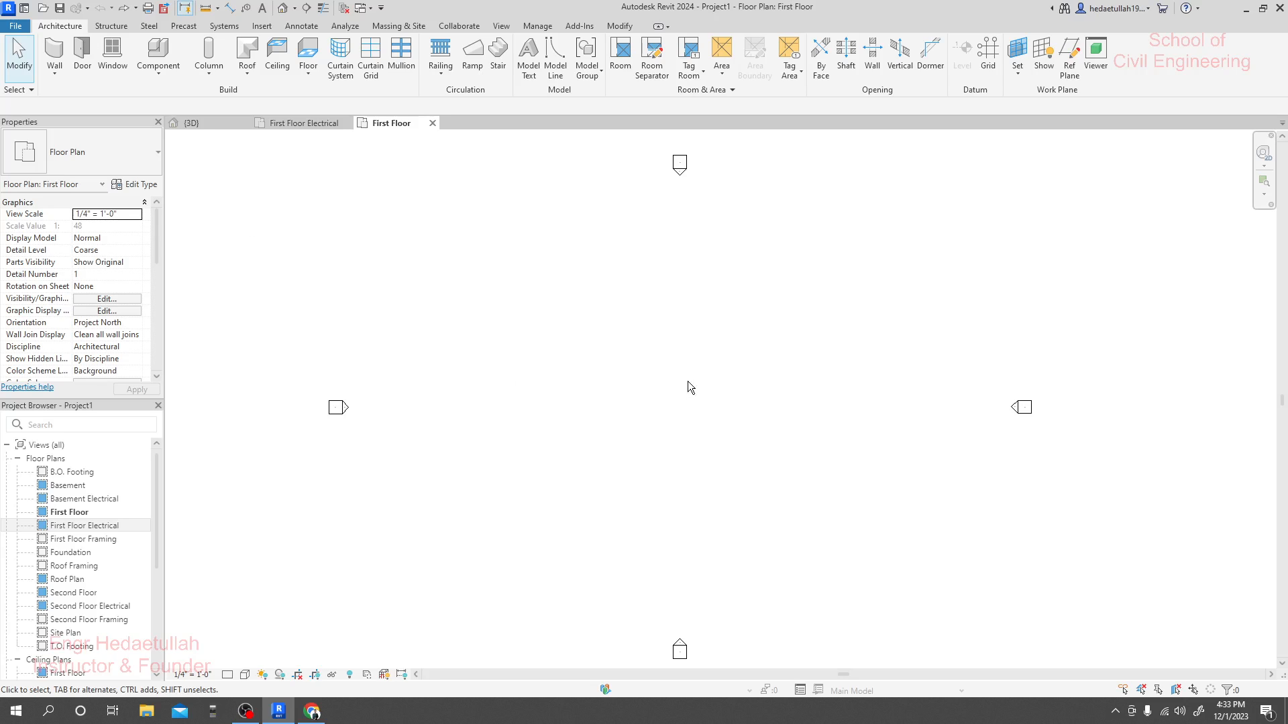
{"action": "mouse_move", "coordinate": [507, 37]}
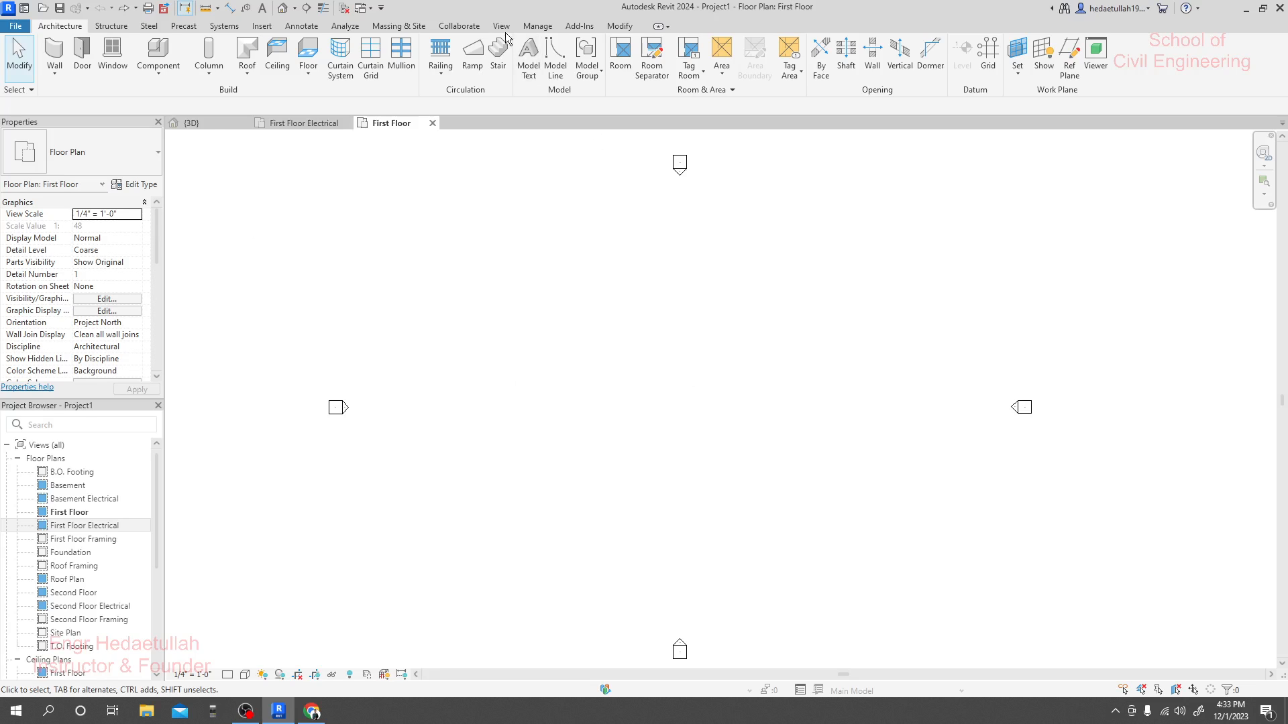
{"action": "left_click", "coordinate": [500, 26]}
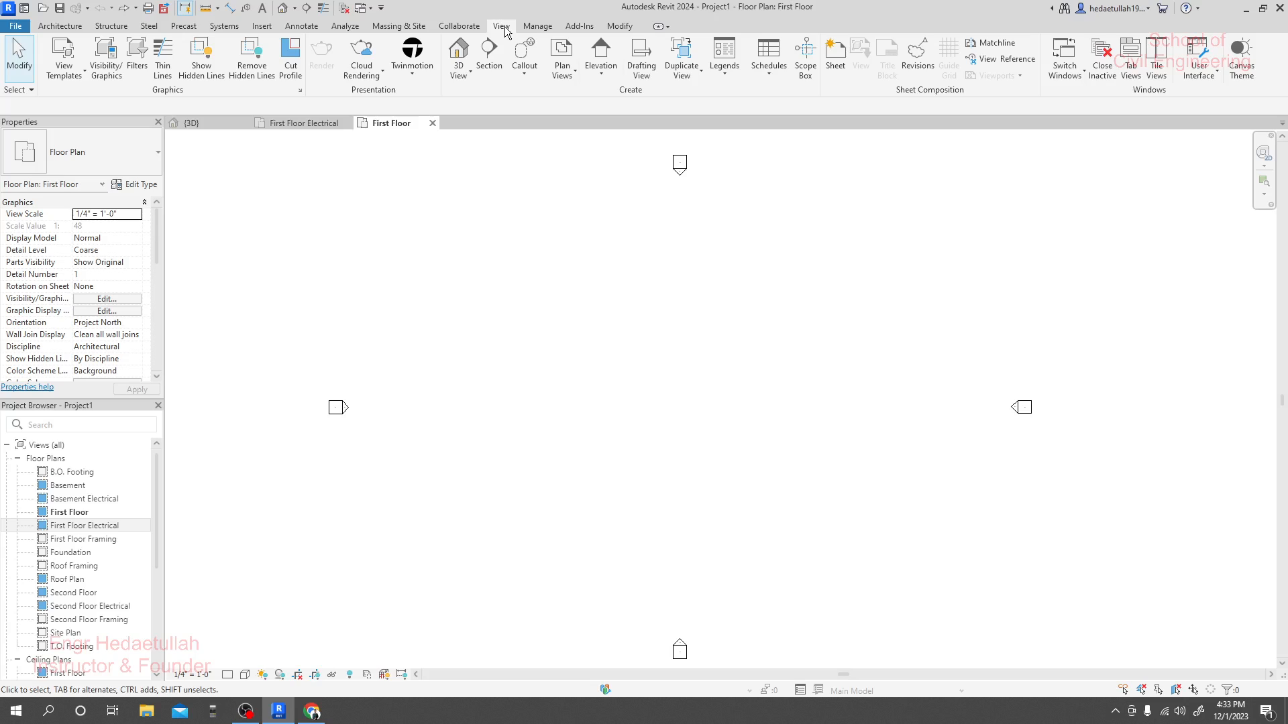
{"action": "mouse_move", "coordinate": [1130, 54]}
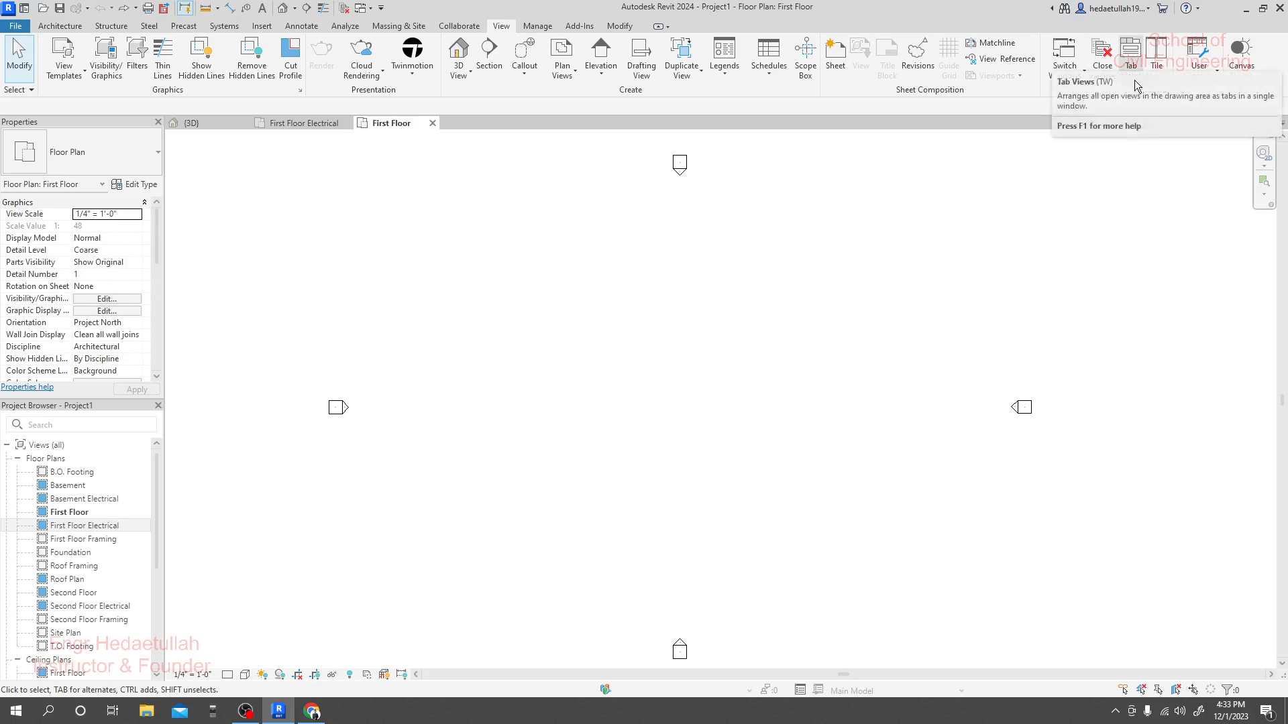
{"action": "mouse_move", "coordinate": [1146, 105]}
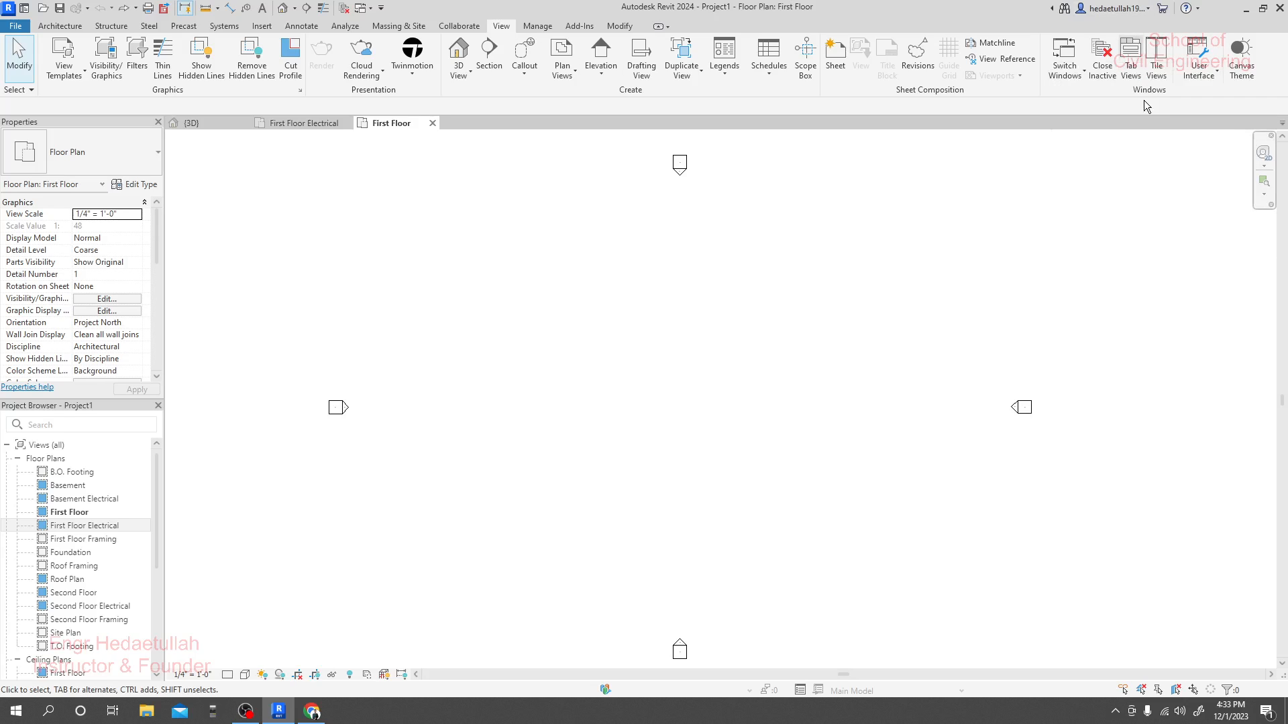
{"action": "mouse_move", "coordinate": [1172, 225]}
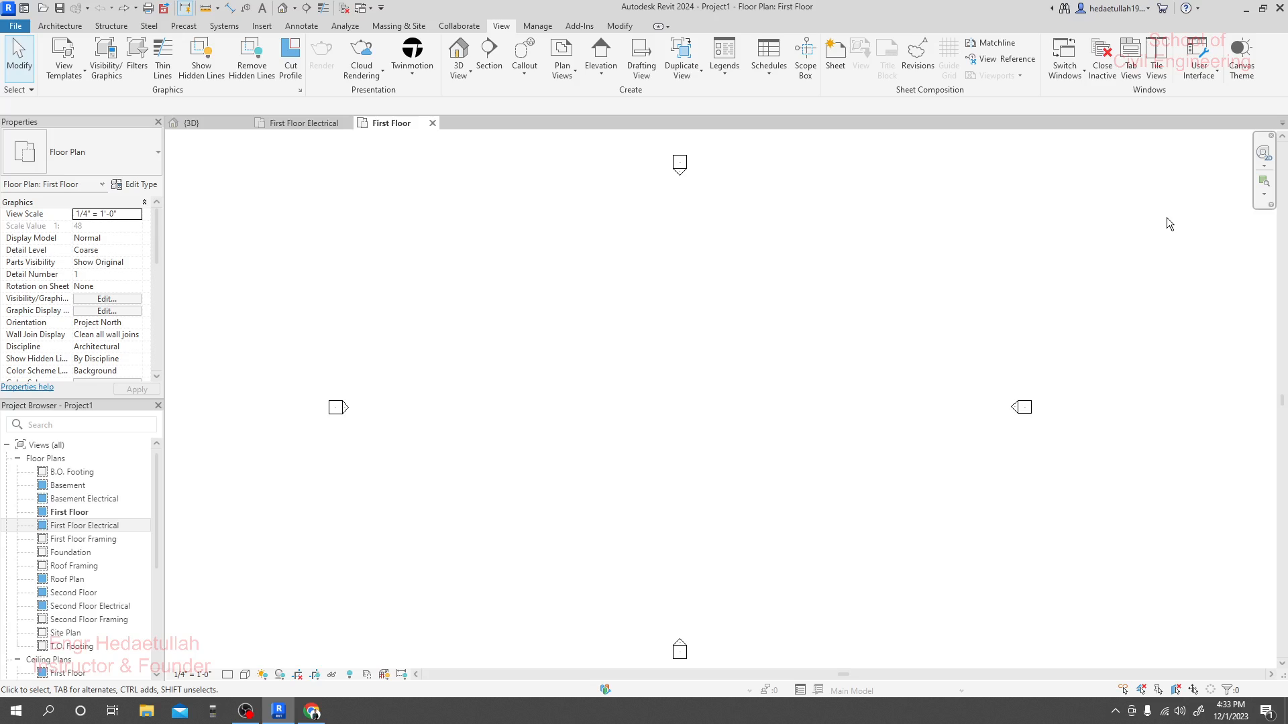
{"action": "mouse_move", "coordinate": [1172, 156]}
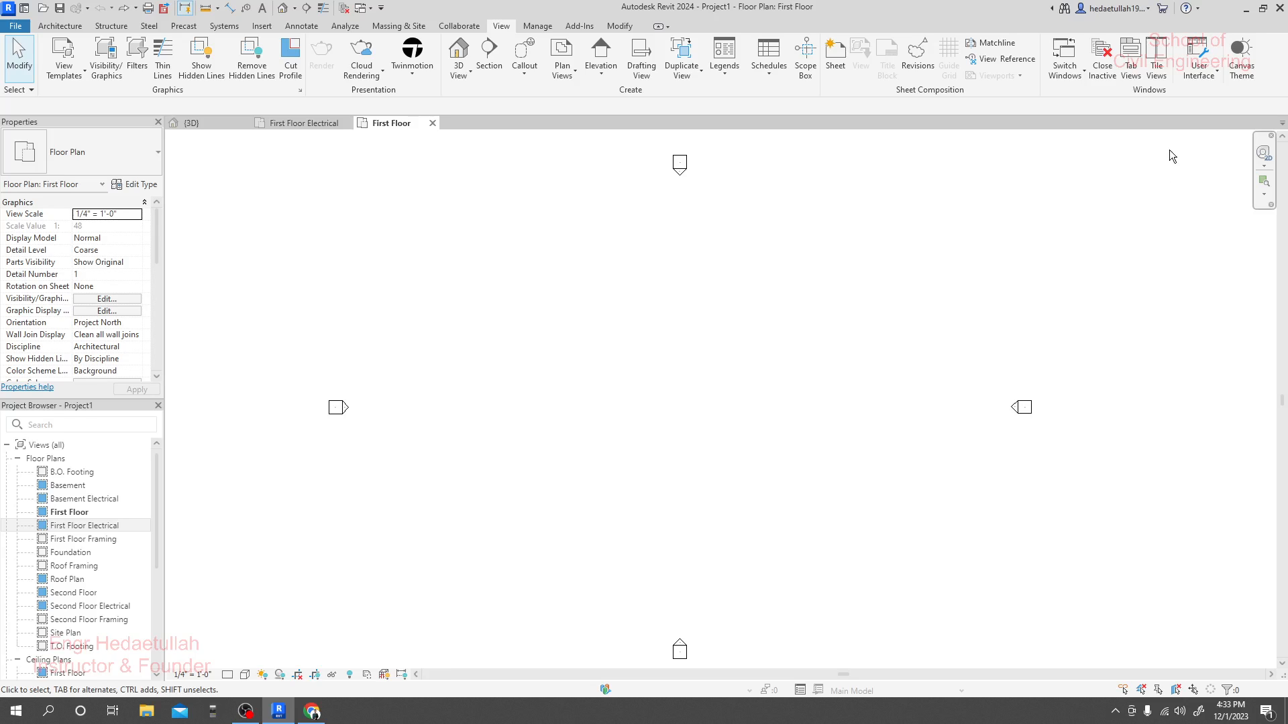
{"action": "mouse_move", "coordinate": [1133, 51]}
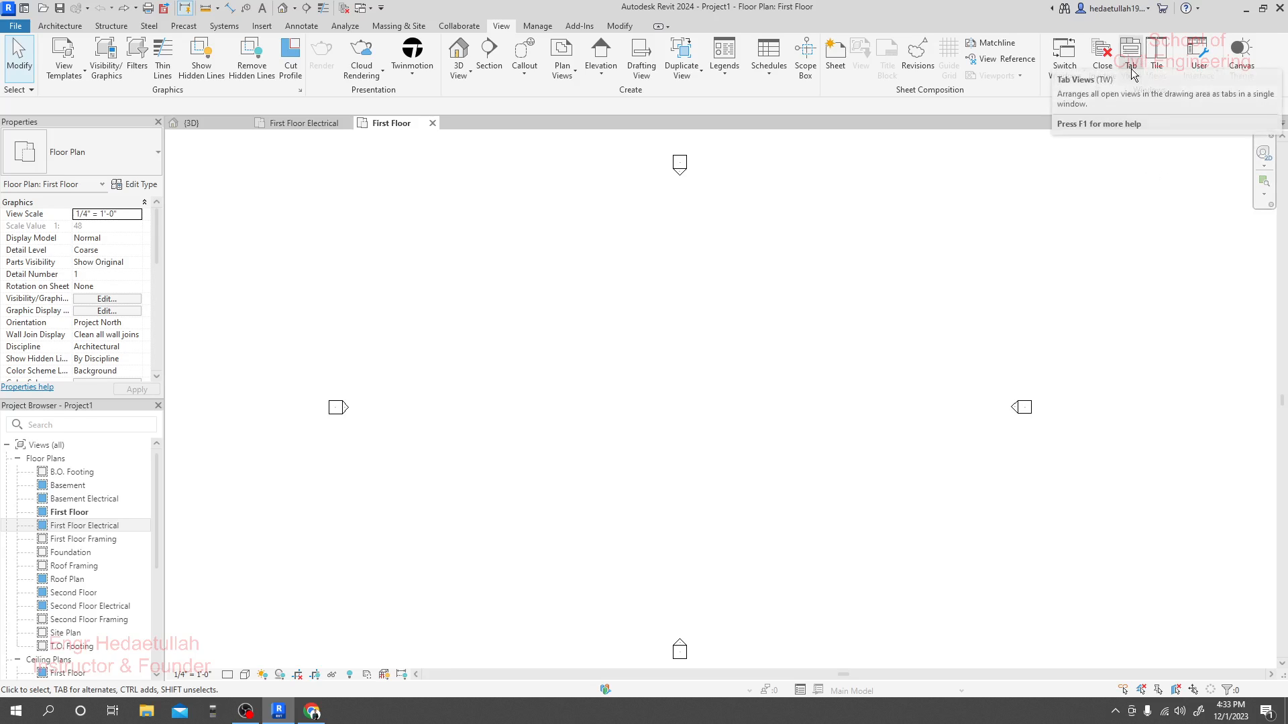
Tile the open views, dock the 3D view lower right, fit First Floor to its window, and activate First Floor Electrical
{"action": "left_click", "coordinate": [1156, 57]}
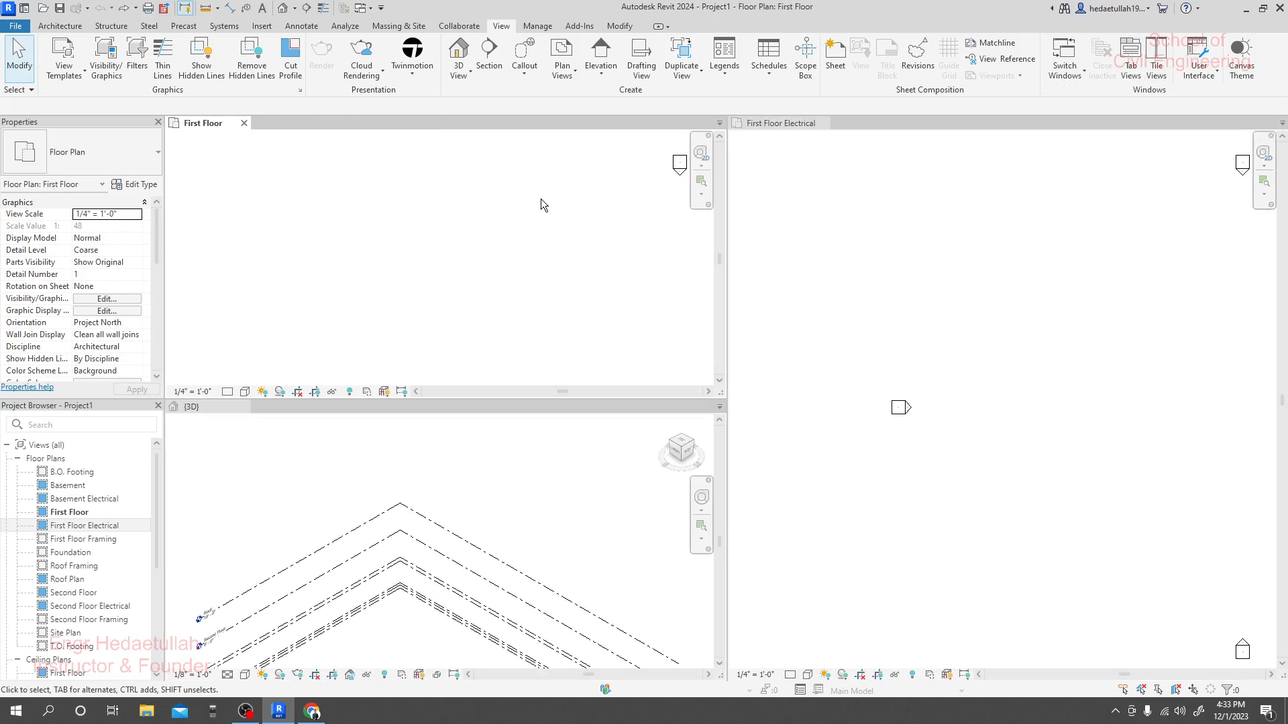
{"action": "mouse_move", "coordinate": [781, 455]}
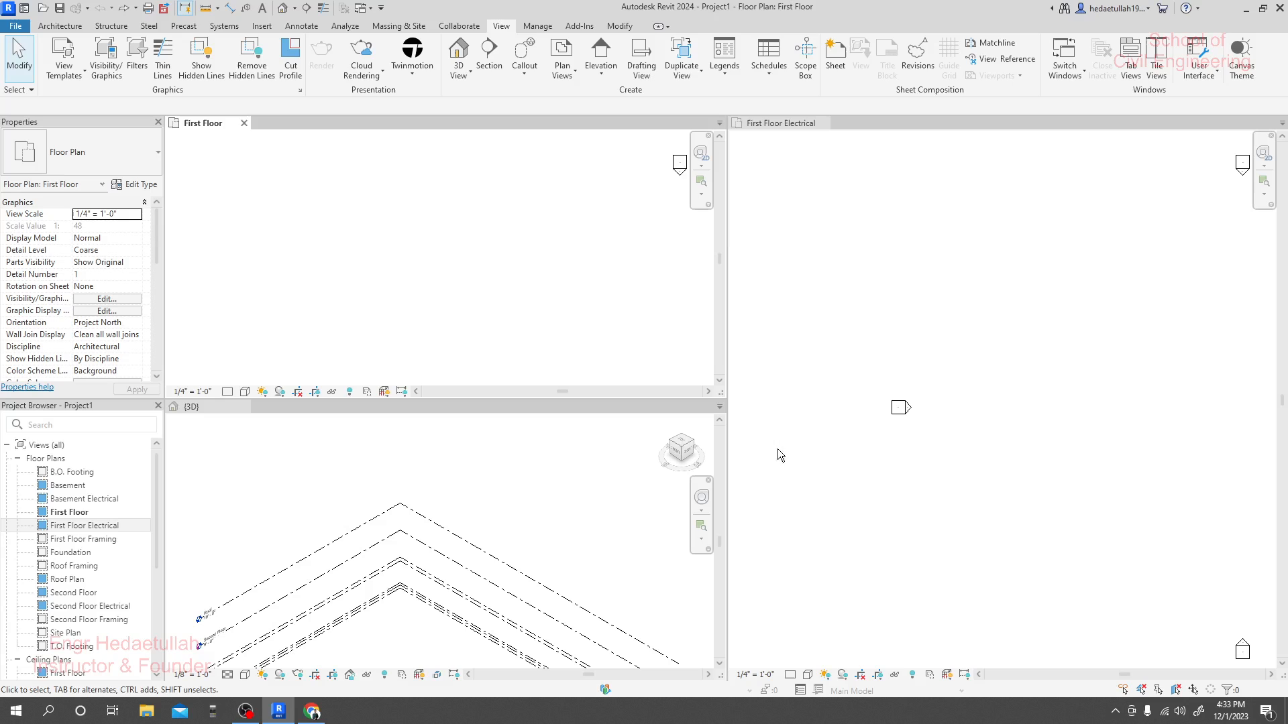
{"action": "left_click", "coordinate": [191, 406]}
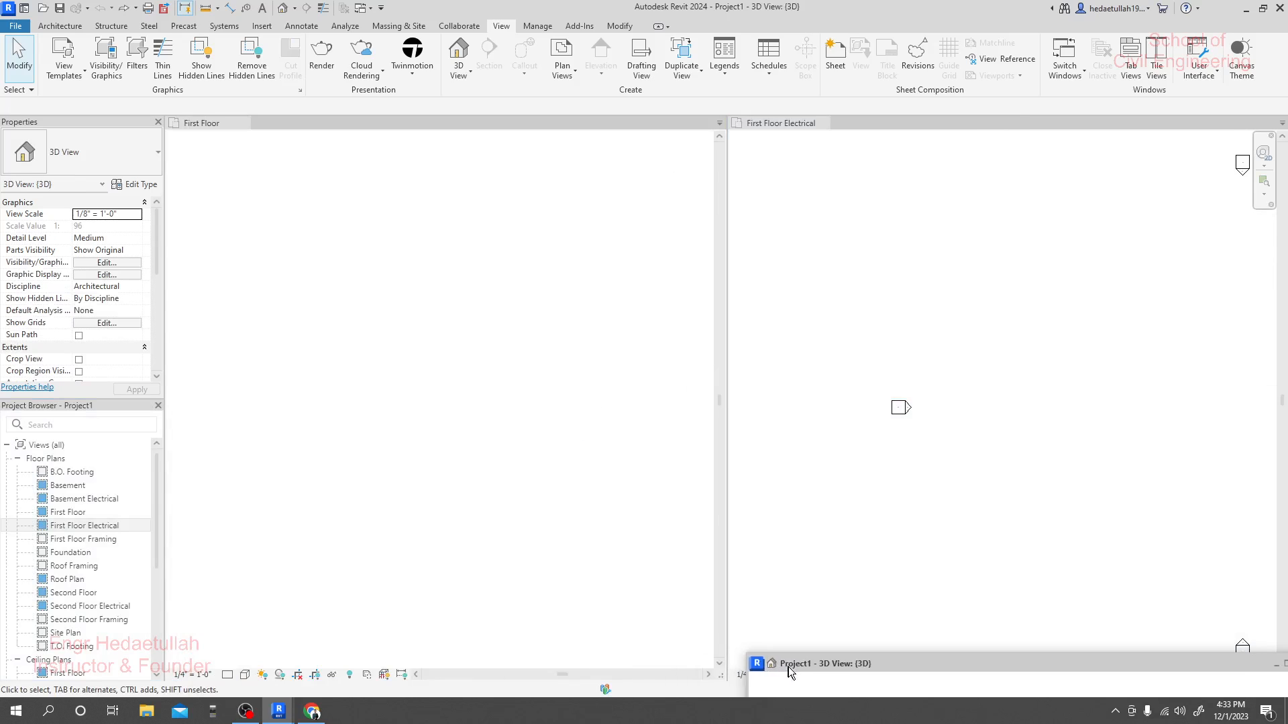
{"action": "left_click", "coordinate": [825, 664]}
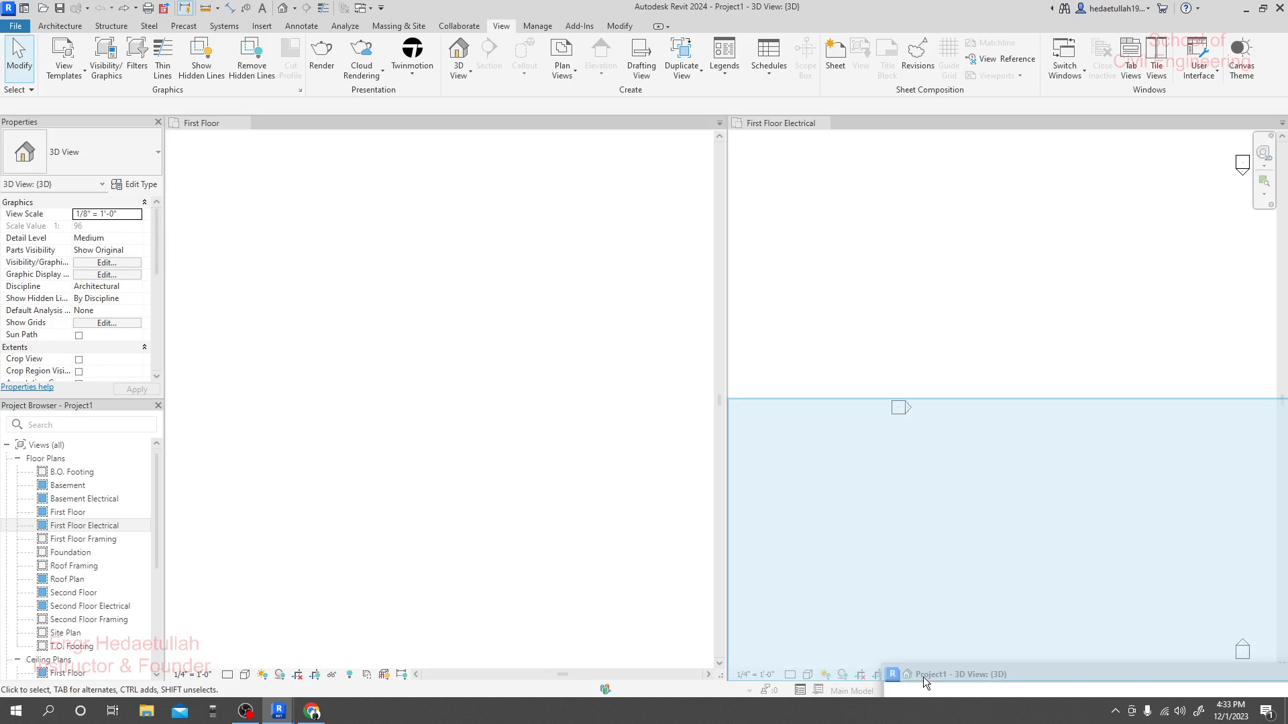
{"action": "left_click", "coordinate": [924, 675]}
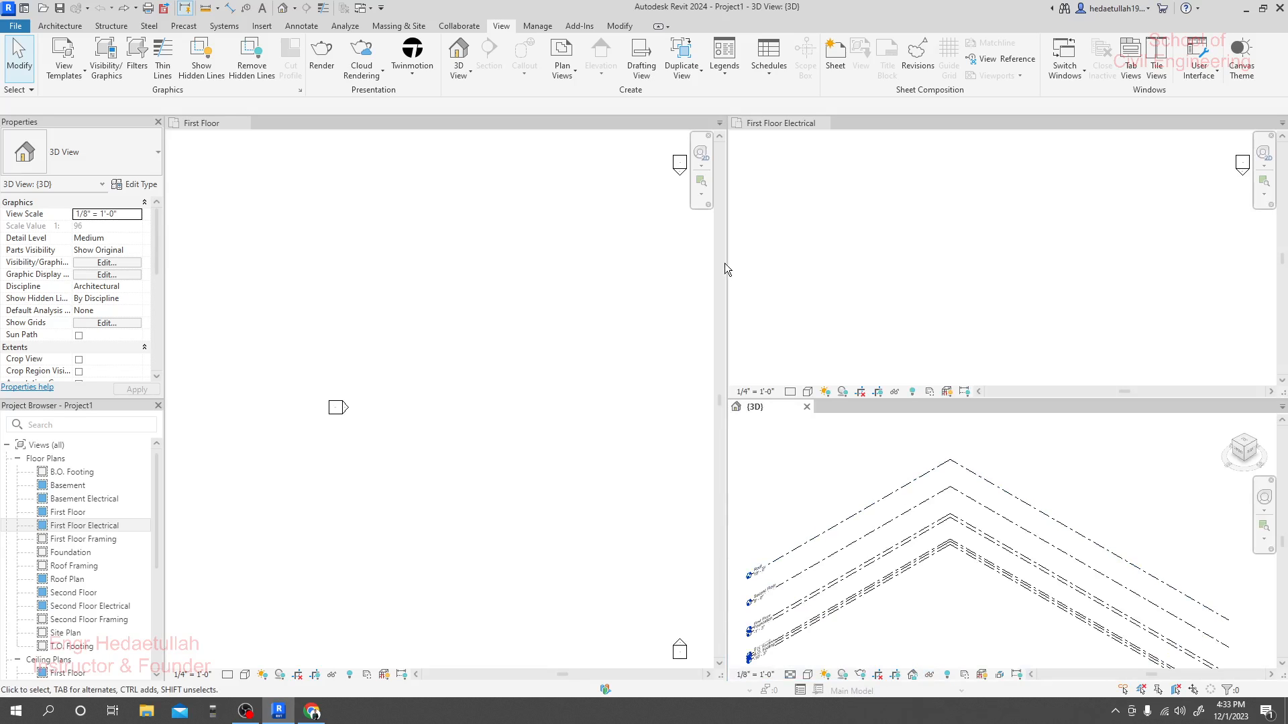
{"action": "double_click", "coordinate": [67, 511]}
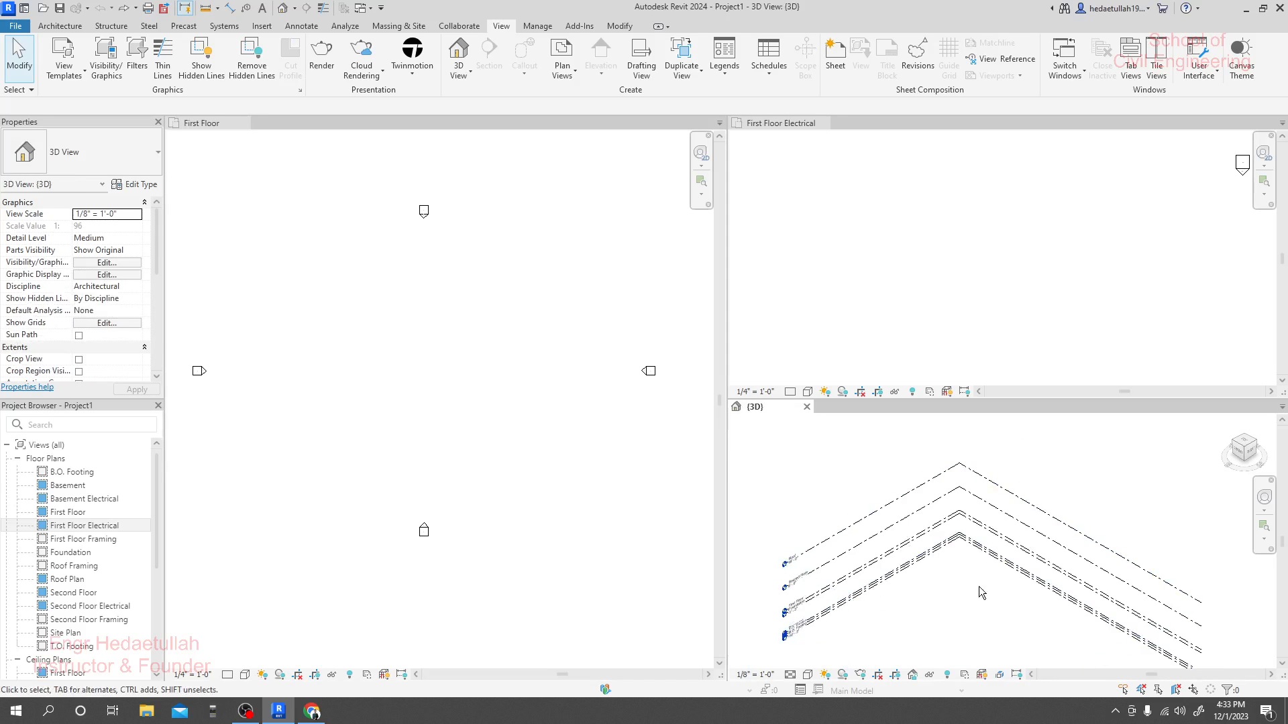
{"action": "left_click", "coordinate": [779, 122]}
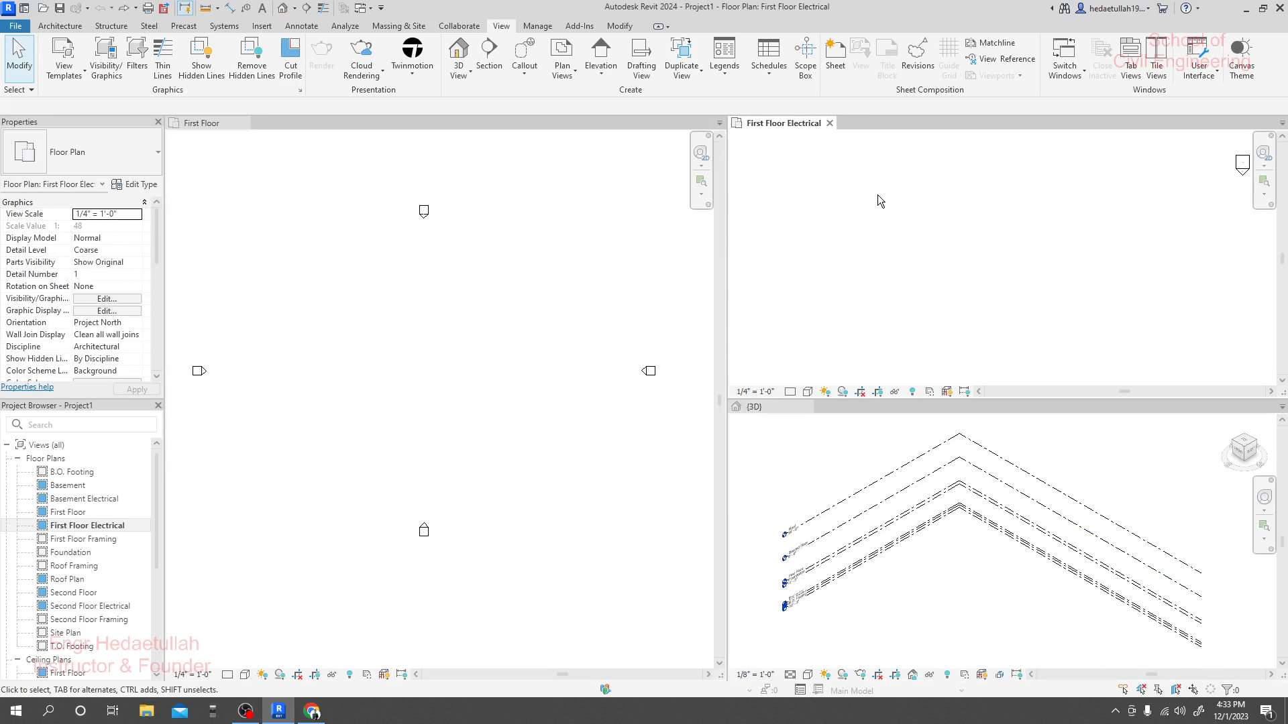
{"action": "mouse_move", "coordinate": [616, 360]}
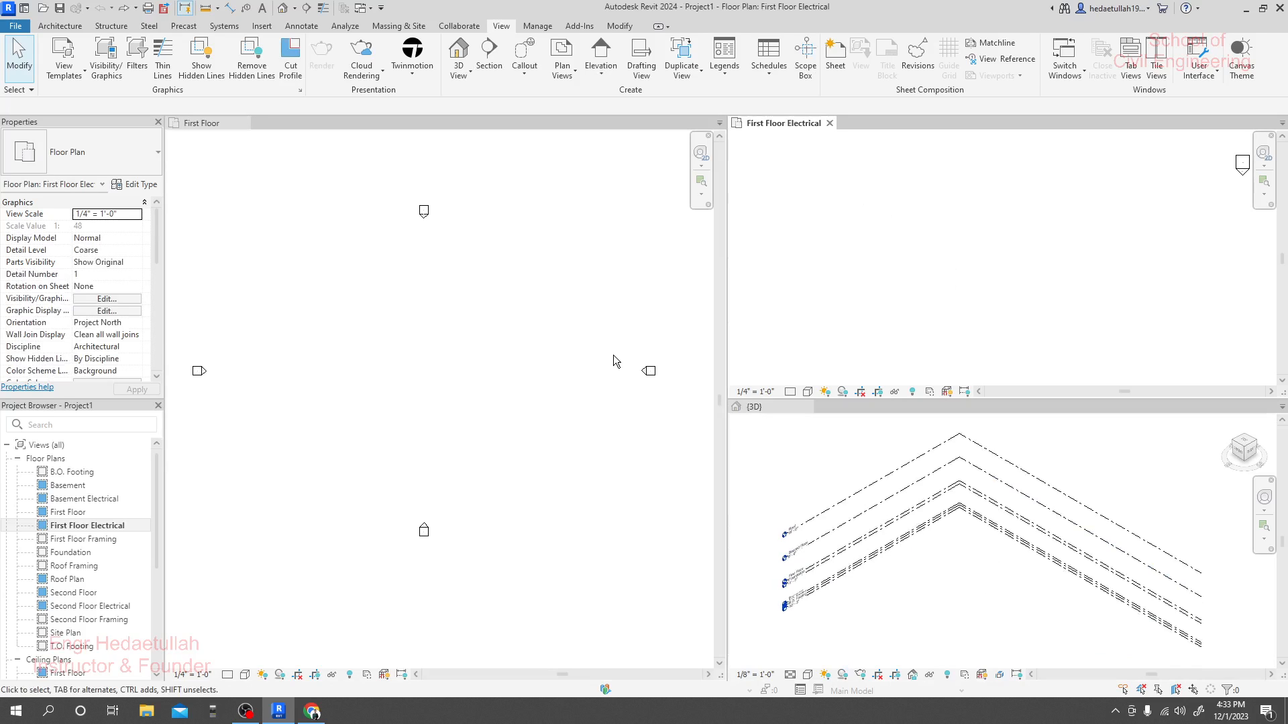
{"action": "mouse_move", "coordinate": [957, 306]}
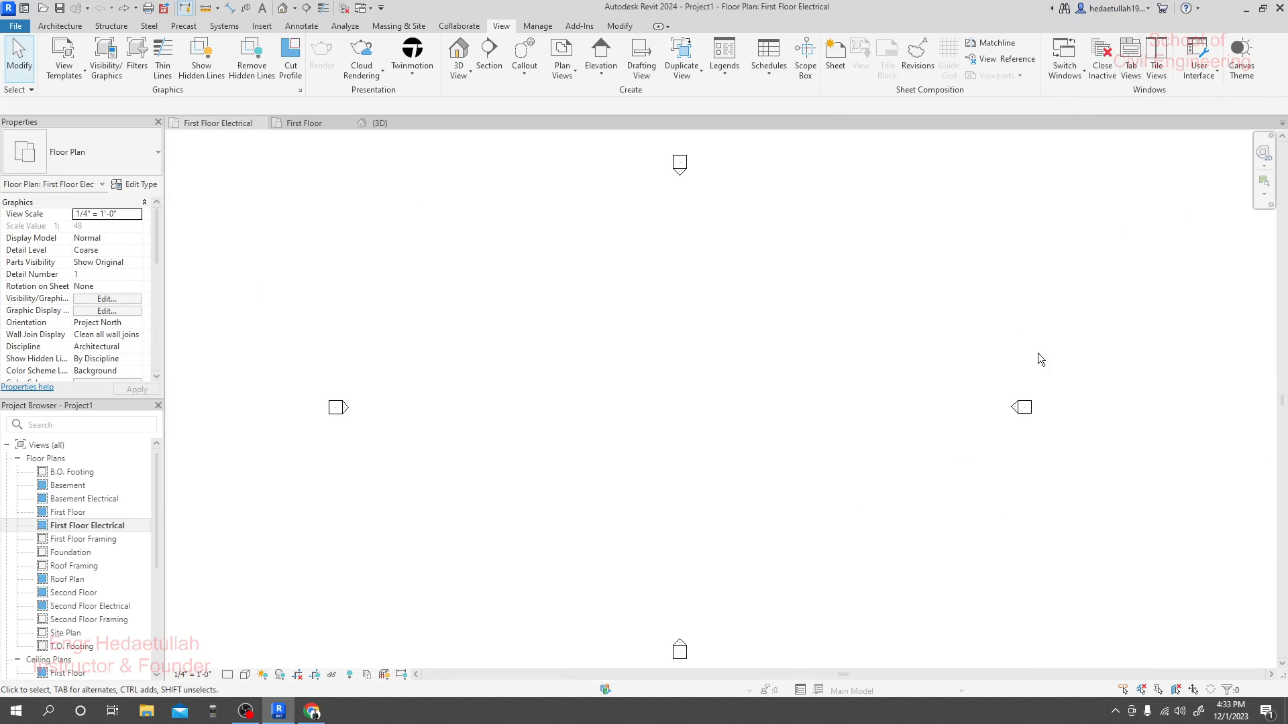
{"action": "mouse_move", "coordinate": [218, 123]}
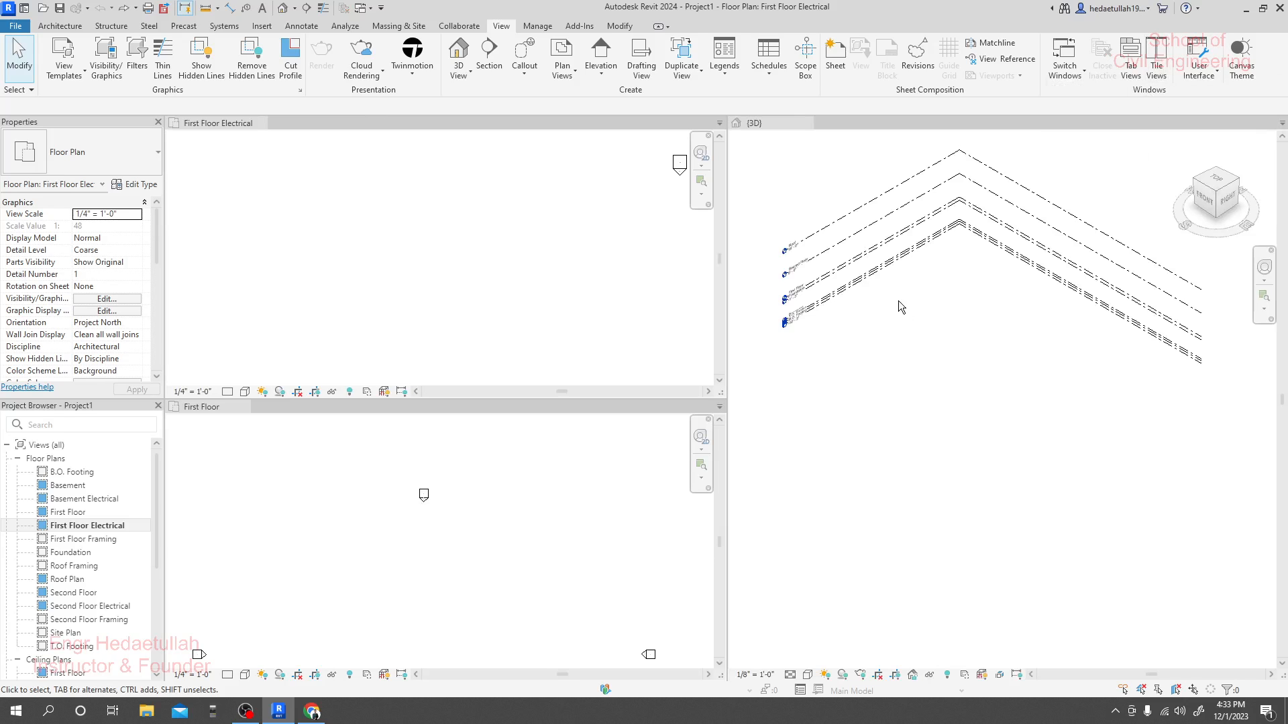
{"action": "mouse_move", "coordinate": [893, 408]}
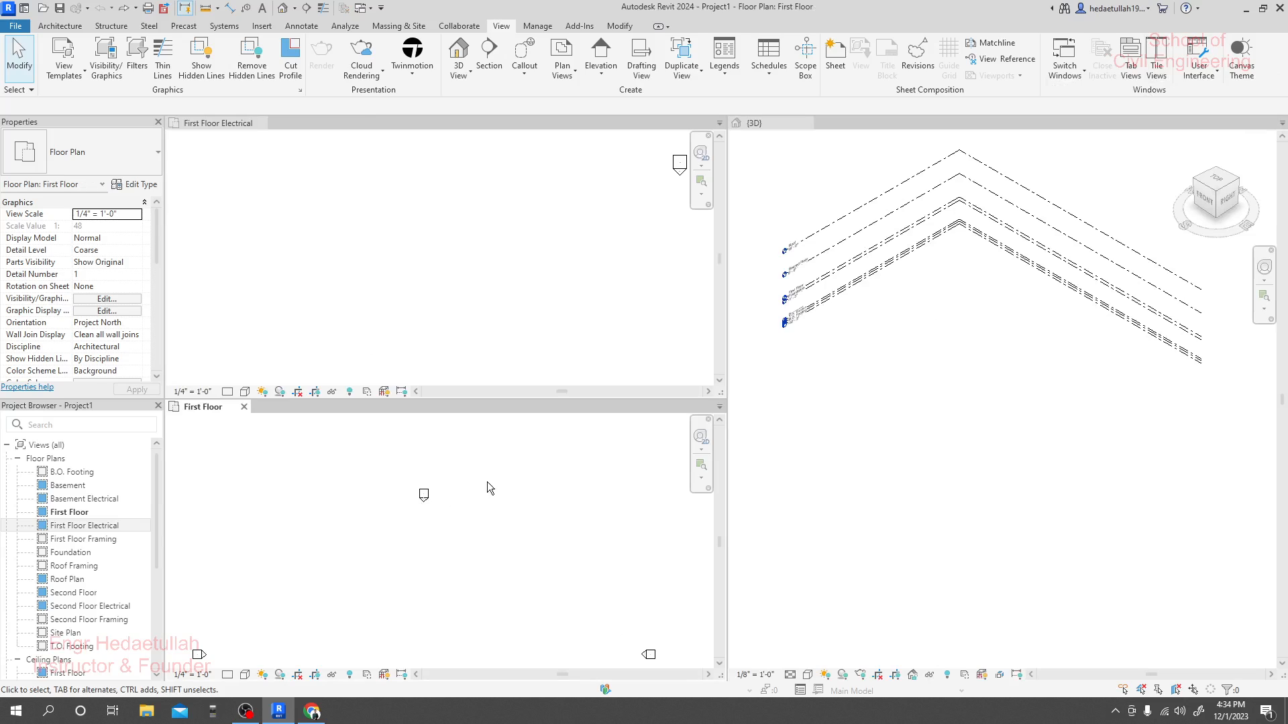
Return the views to tabs with the First Floor plan active and full-size
{"action": "left_click", "coordinate": [1129, 57]}
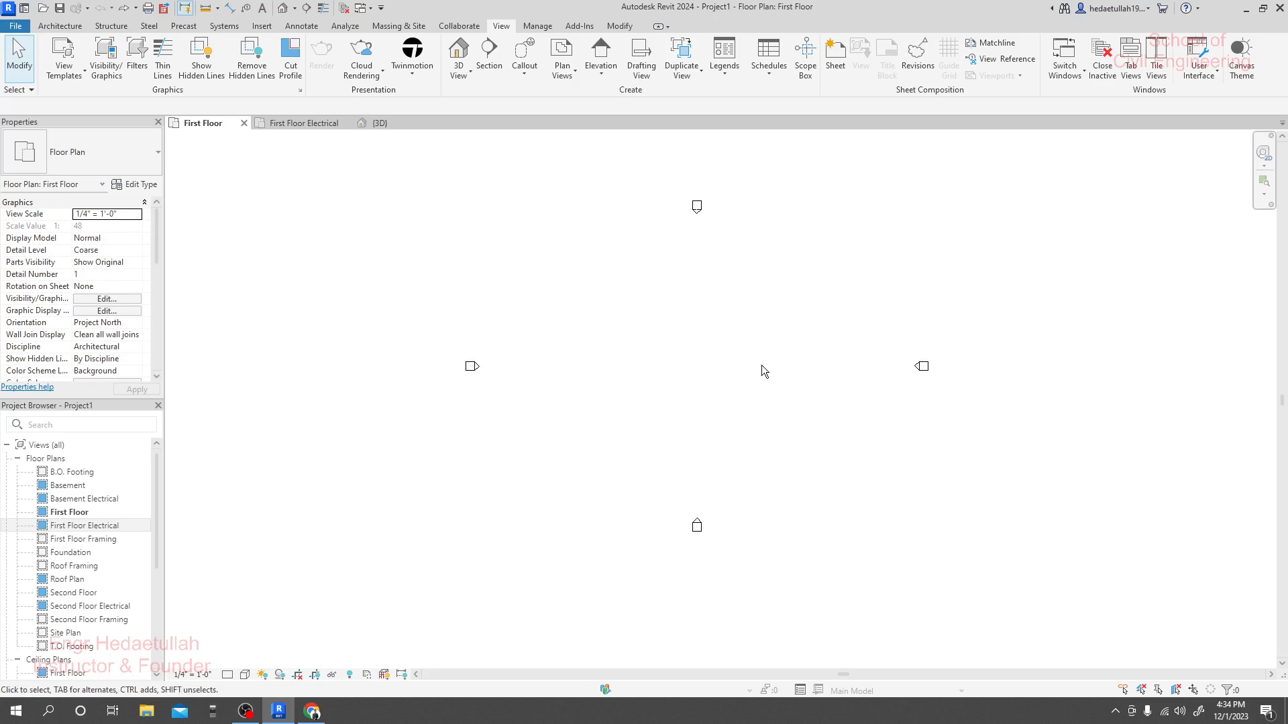
{"action": "mouse_move", "coordinate": [742, 352]}
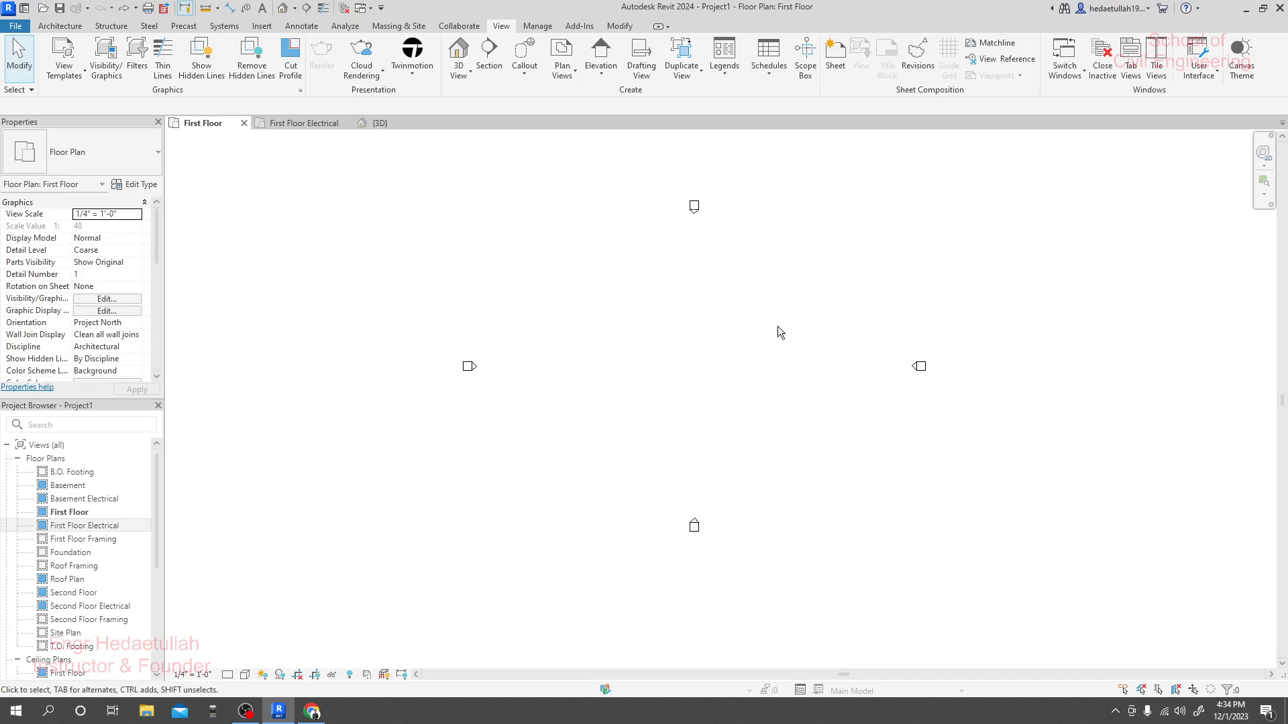
Use Switch Windows to jump to the 3D view, then First Floor, ending on First Floor Electrical
{"action": "left_click", "coordinate": [1064, 57]}
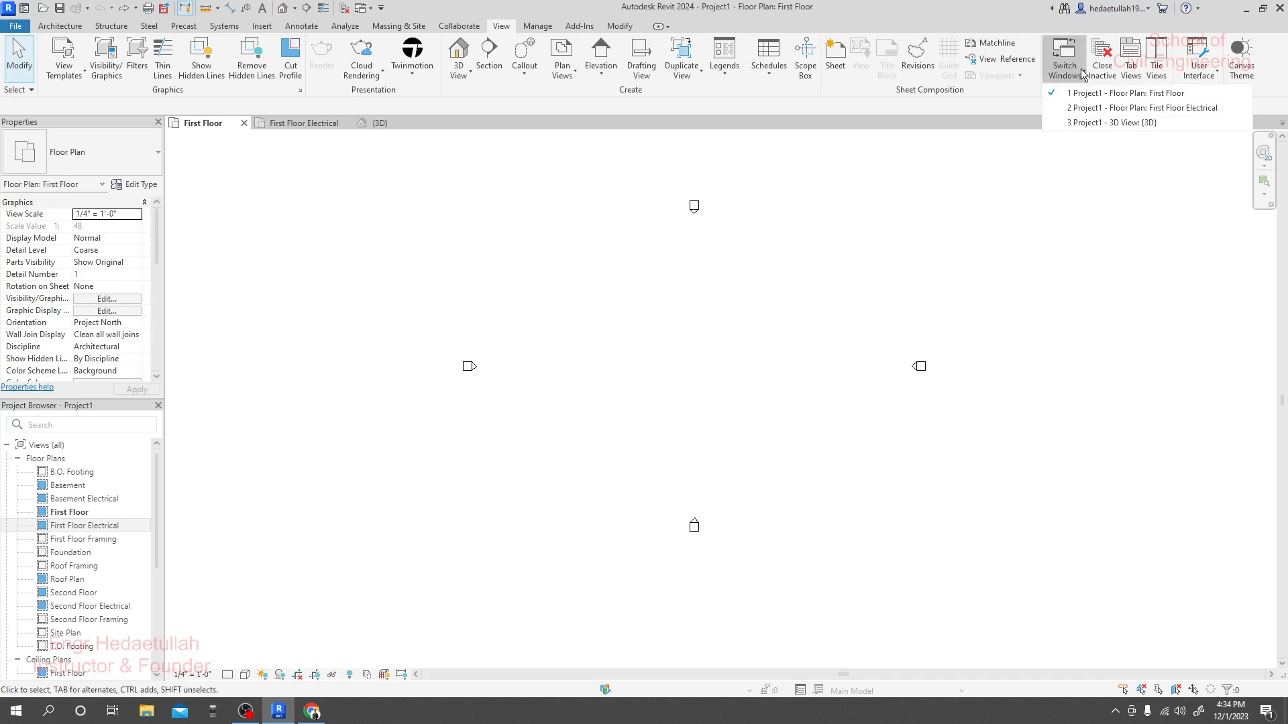
{"action": "mouse_move", "coordinate": [204, 203]}
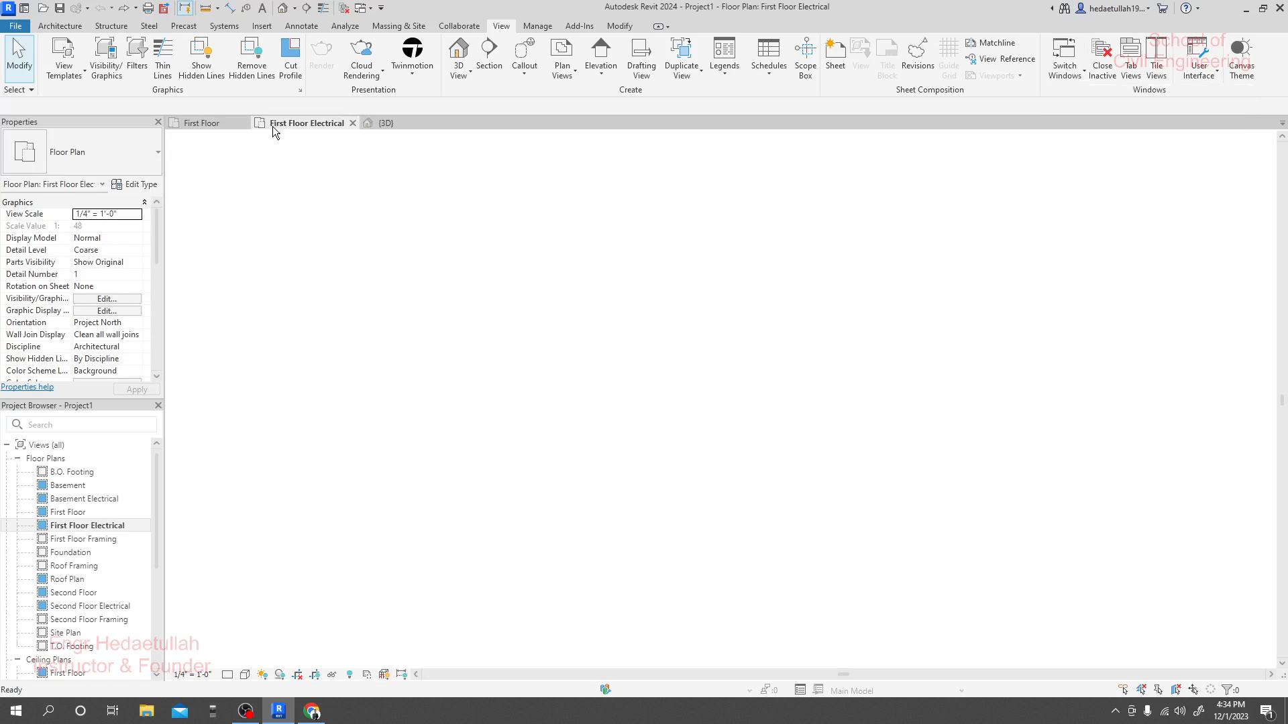
{"action": "left_click", "coordinate": [203, 122]}
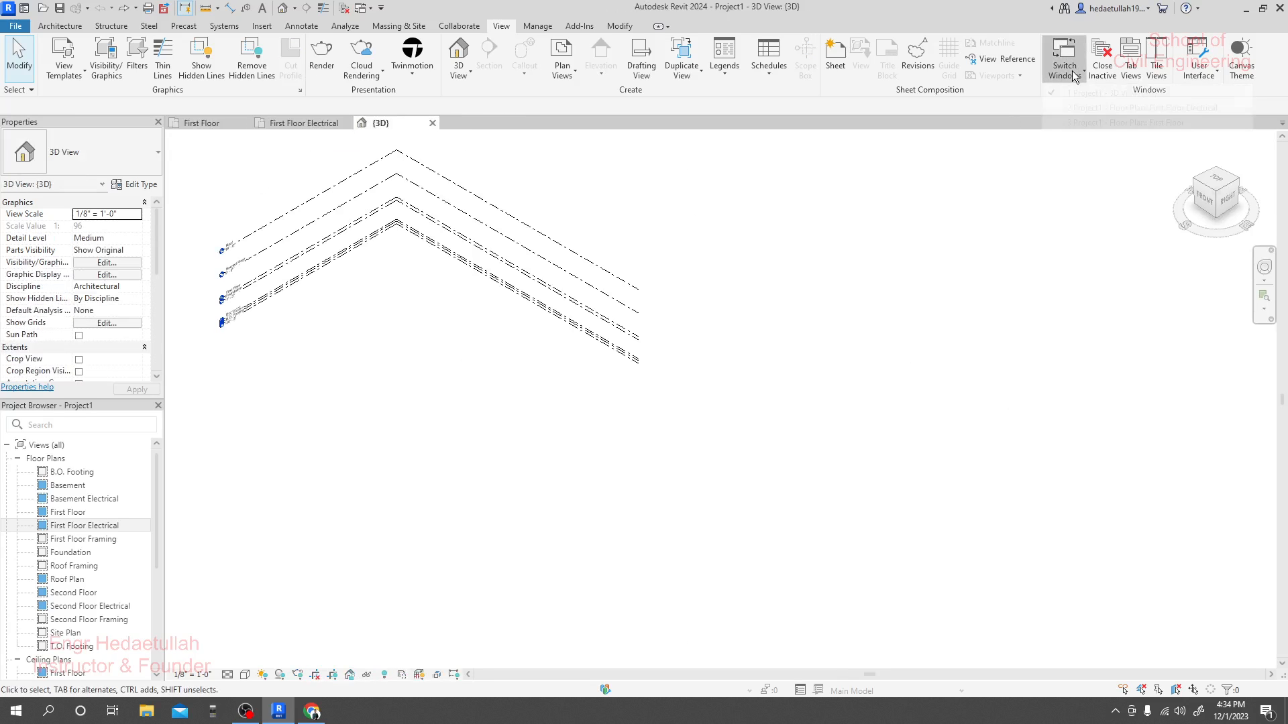
{"action": "left_click", "coordinate": [1064, 58]}
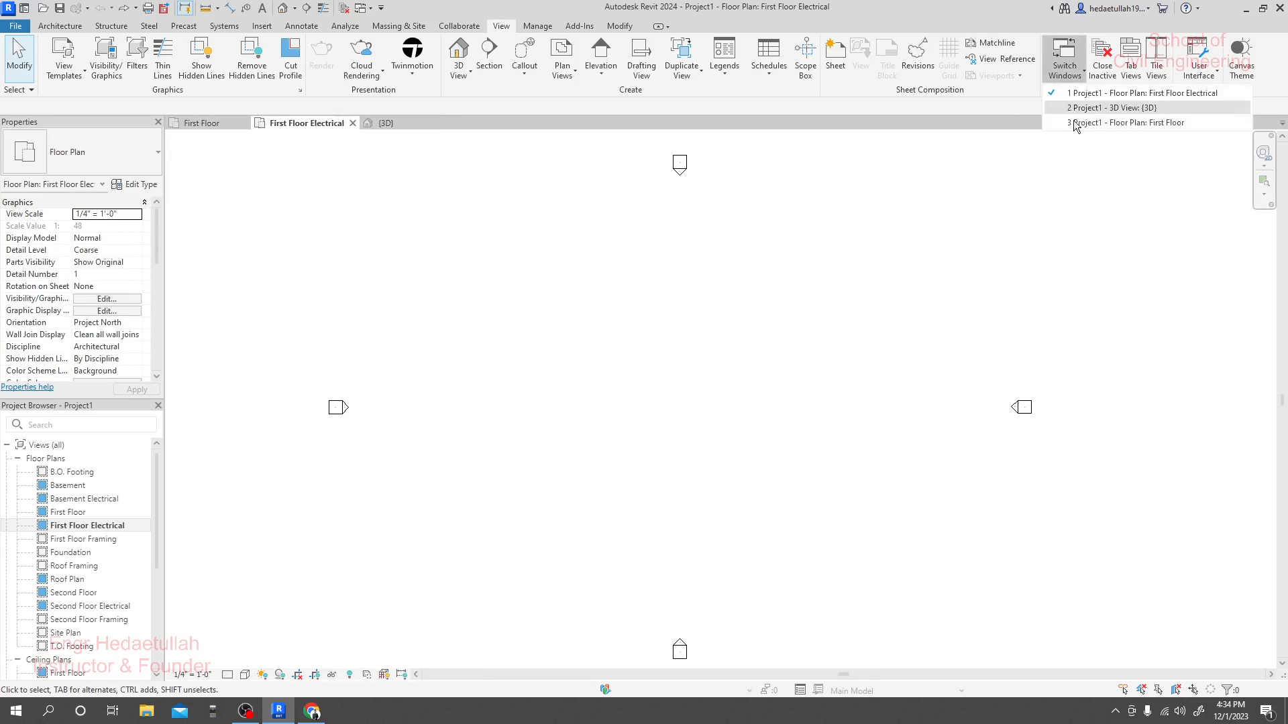
{"action": "left_click", "coordinate": [1126, 122]}
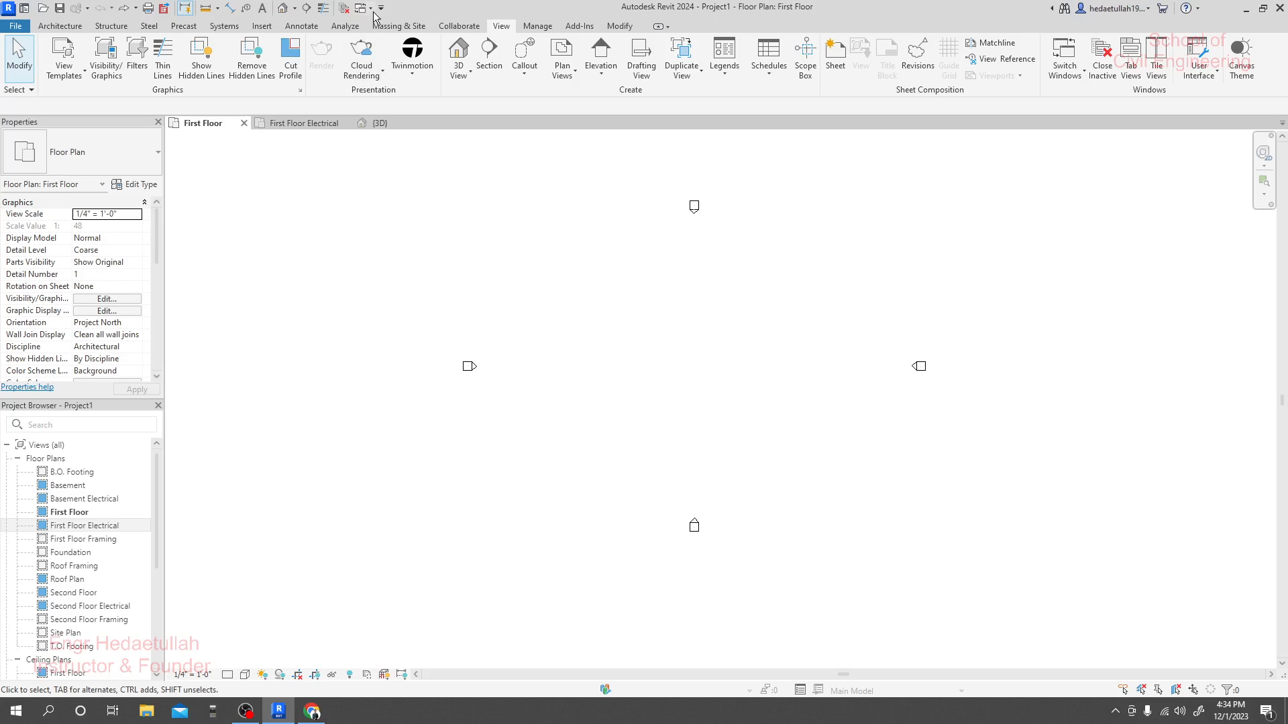
{"action": "left_click", "coordinate": [303, 122]}
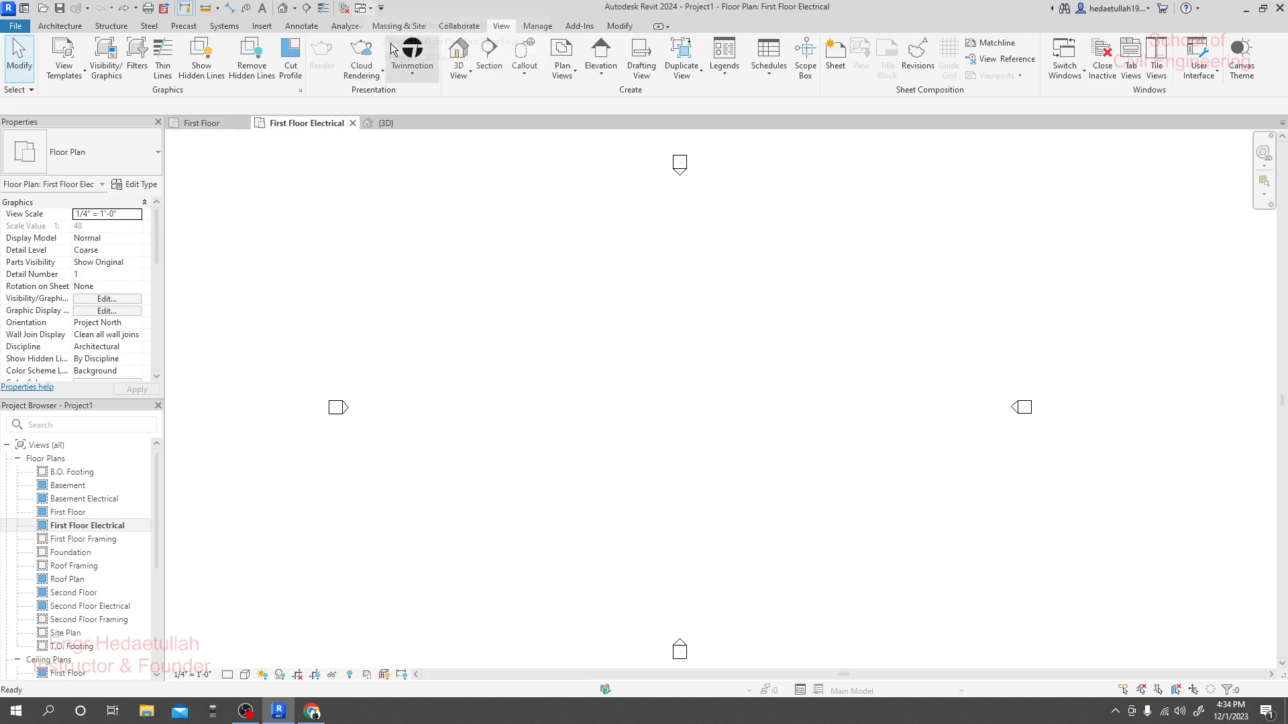